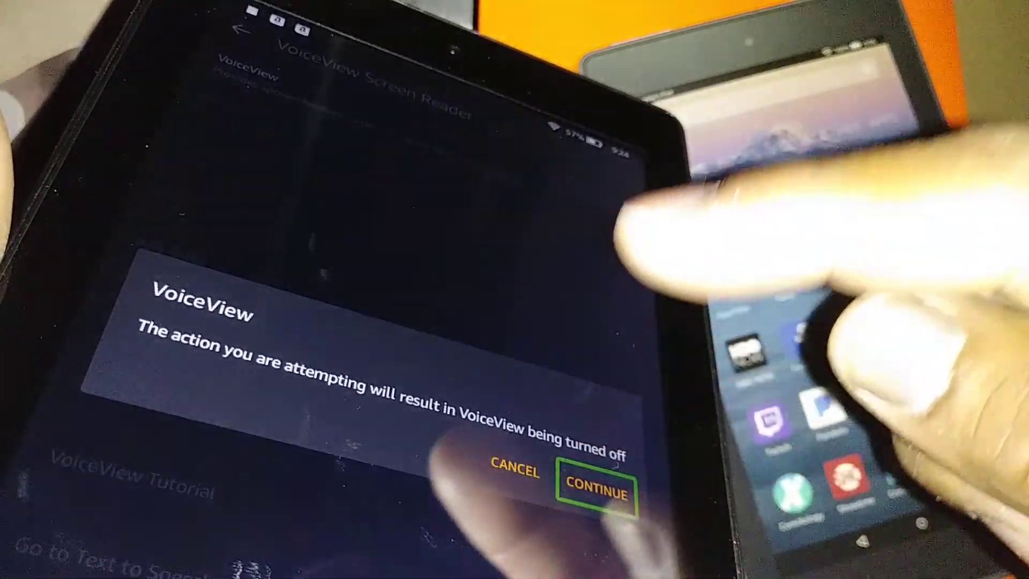
Step: Confirm the warning dialog with CONTINUE so VoiceView Screen Reader is turned off
left_click(595, 487)
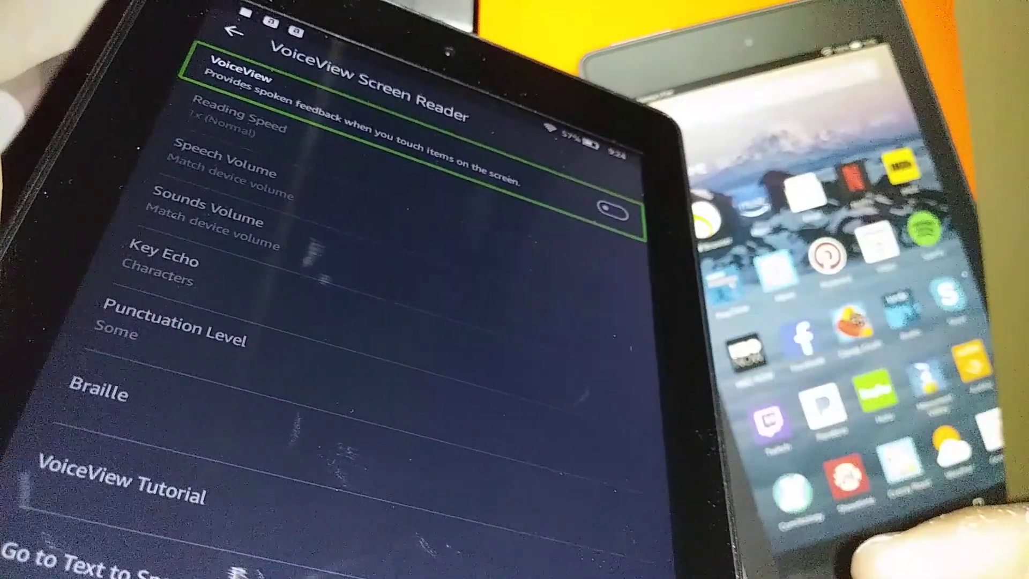